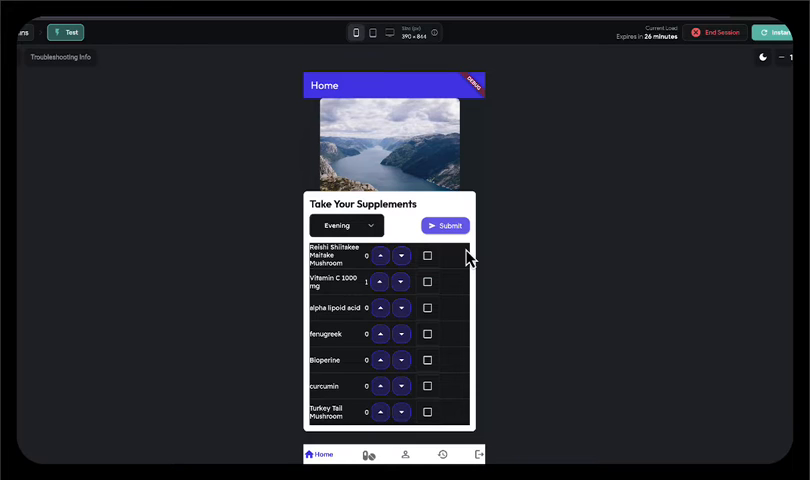
mouse_move(463, 190)
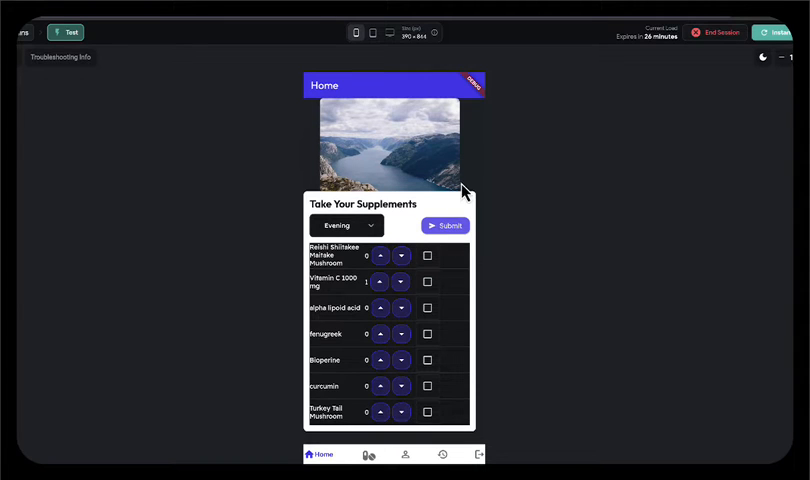
mouse_move(254, 60)
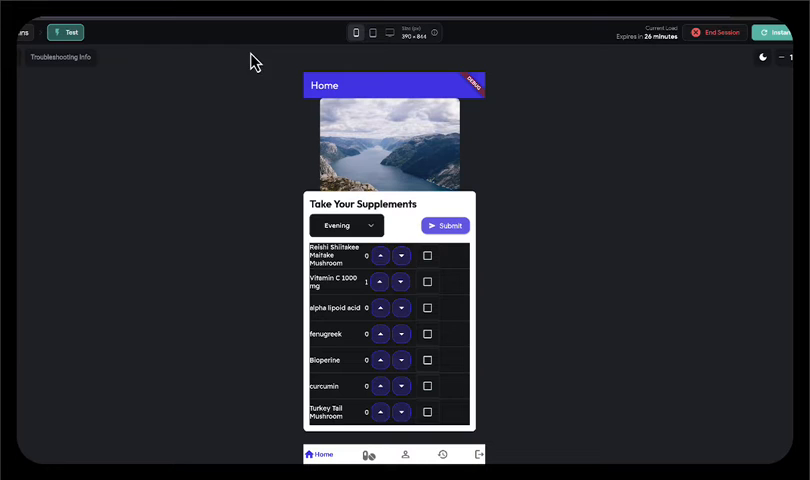
mouse_move(328, 224)
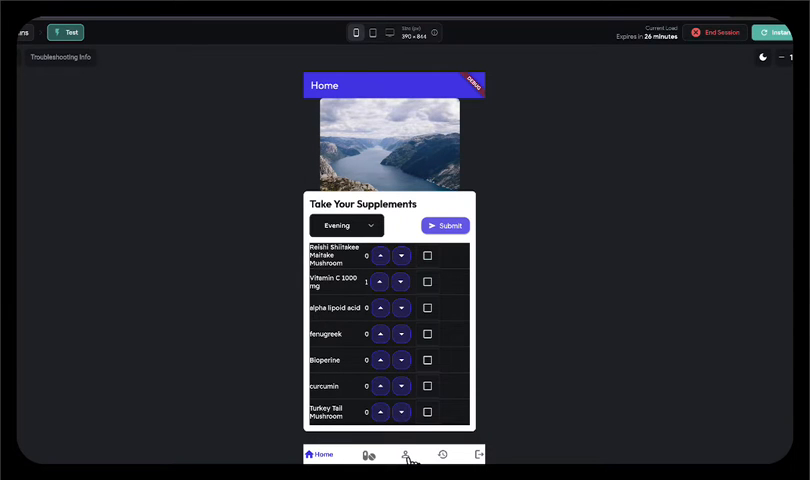
Open the Profile tab to list the five dose times from Morning 08:00 to Evening 20:00
click(396, 454)
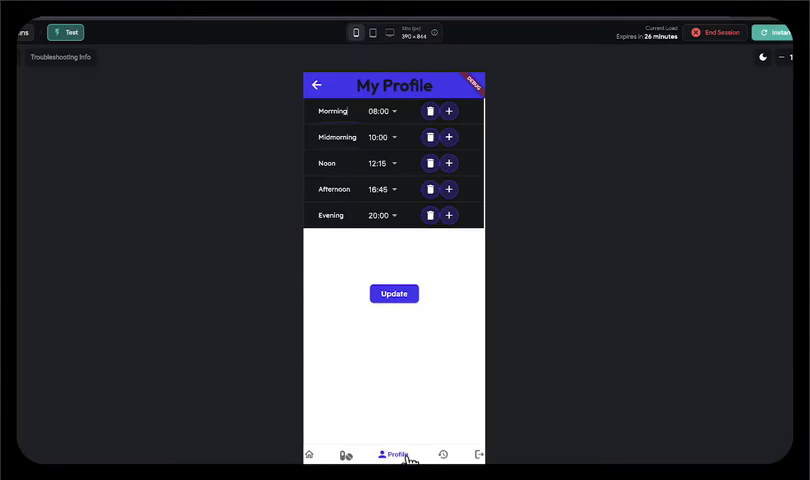
mouse_move(303, 334)
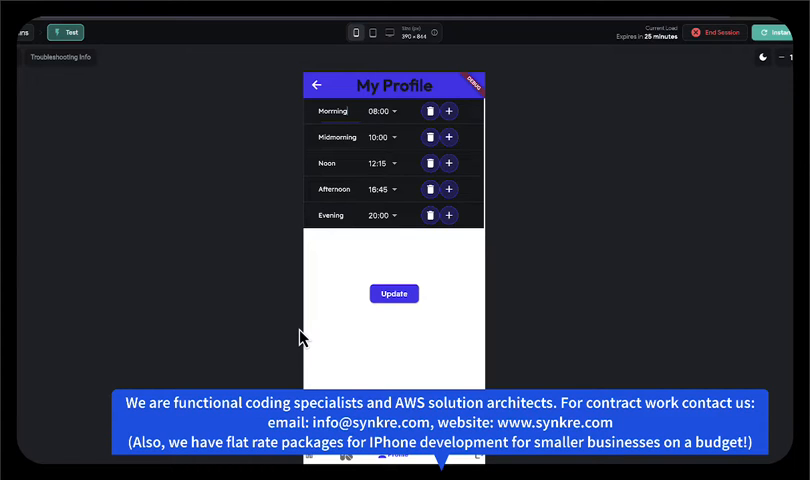
mouse_move(300, 358)
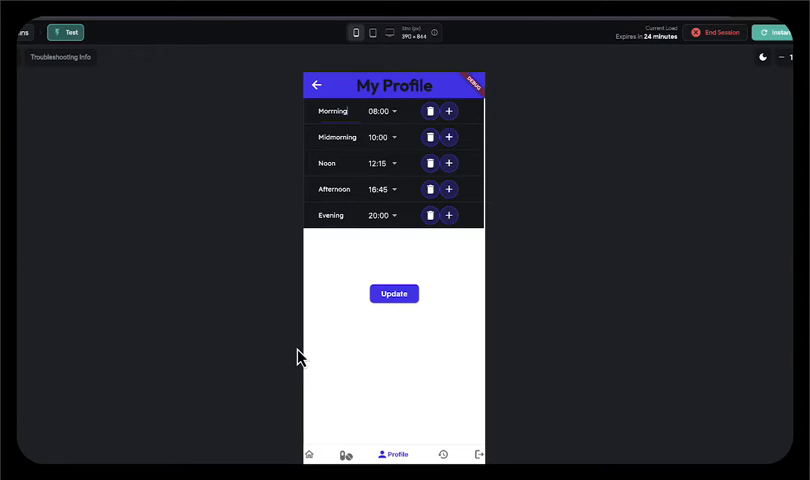
mouse_move(242, 348)
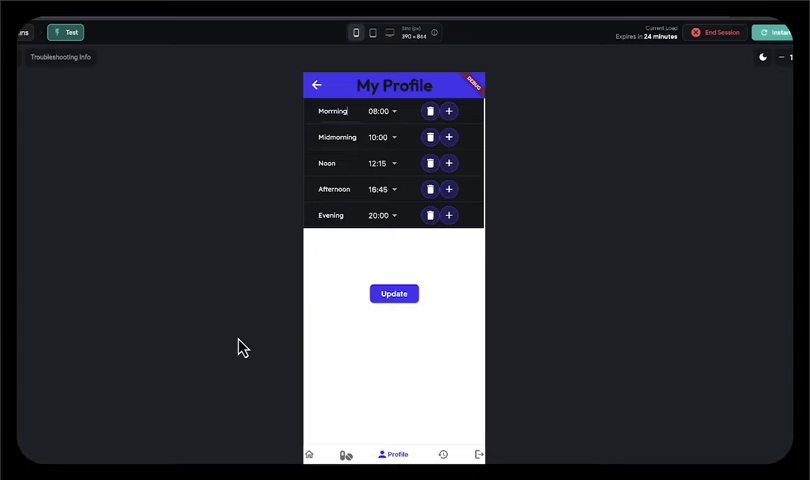
mouse_move(221, 268)
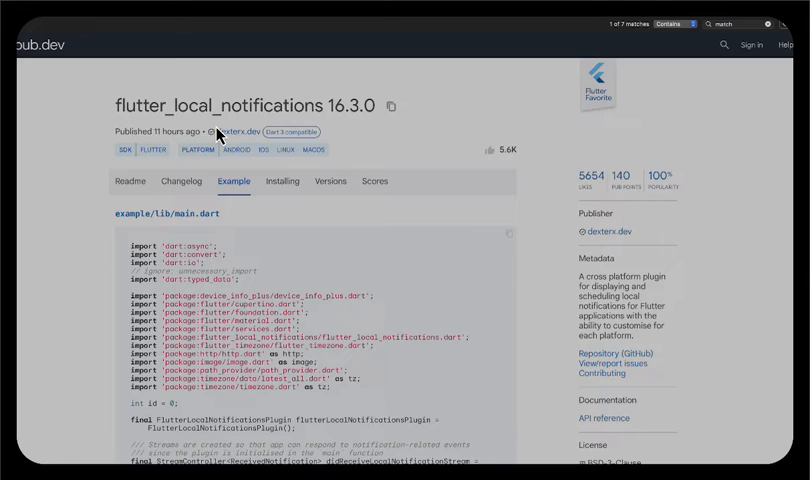
mouse_move(252, 138)
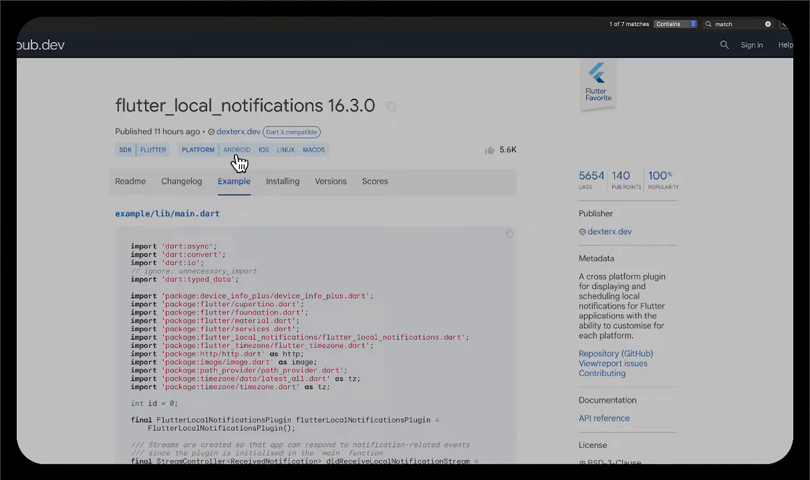
mouse_move(237, 150)
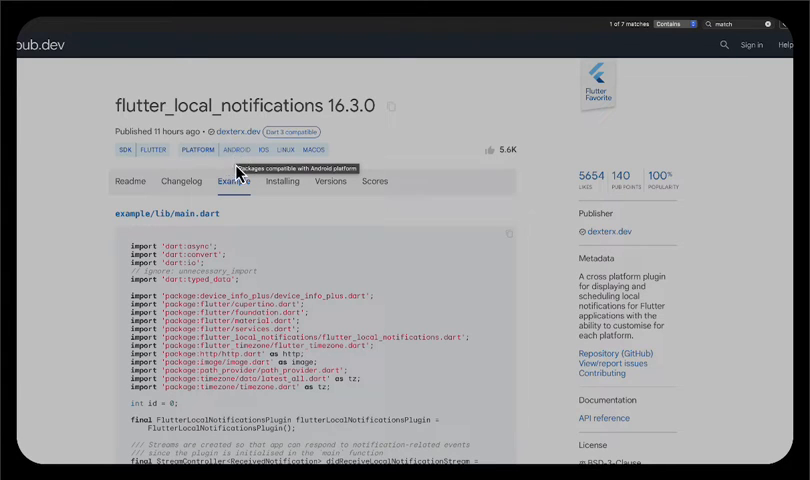
mouse_move(237, 207)
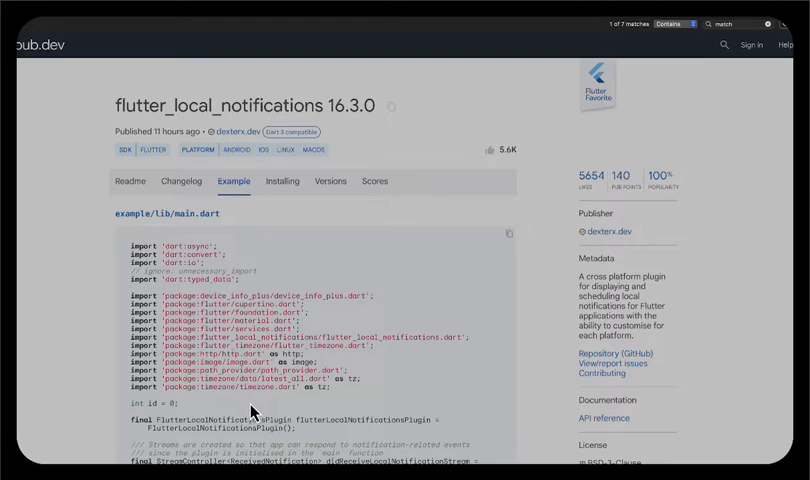
Scroll the flutter_local_notifications 16.3.0 Example tab to view example/lib/main.dart code
scroll(down, 3)
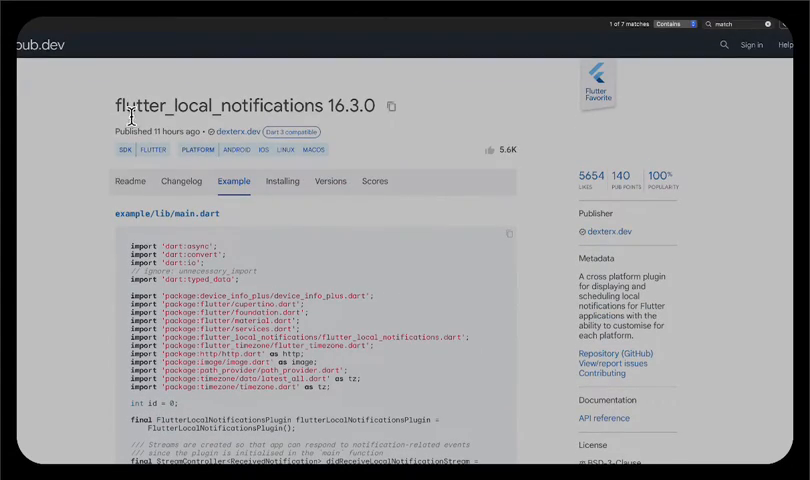
mouse_move(130, 148)
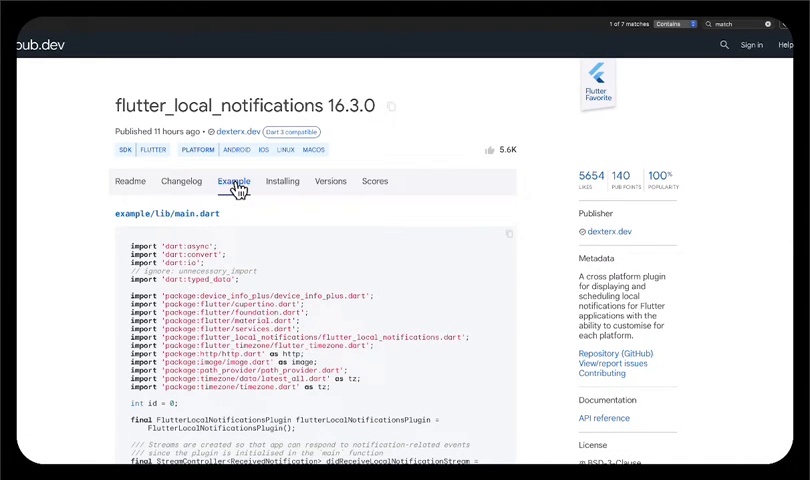
Search the example code for 'repeat' to find repeatNotification using periodicallyShow every minute
scroll(down, 3)
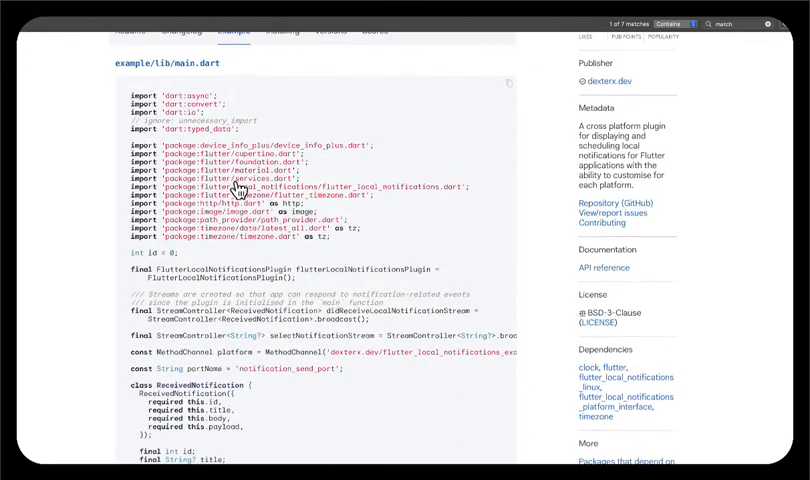
scroll(up, 3)
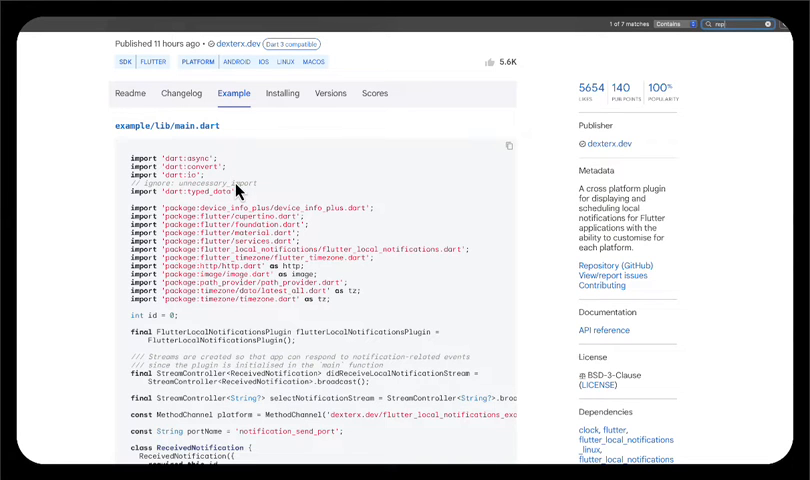
text(repeat)
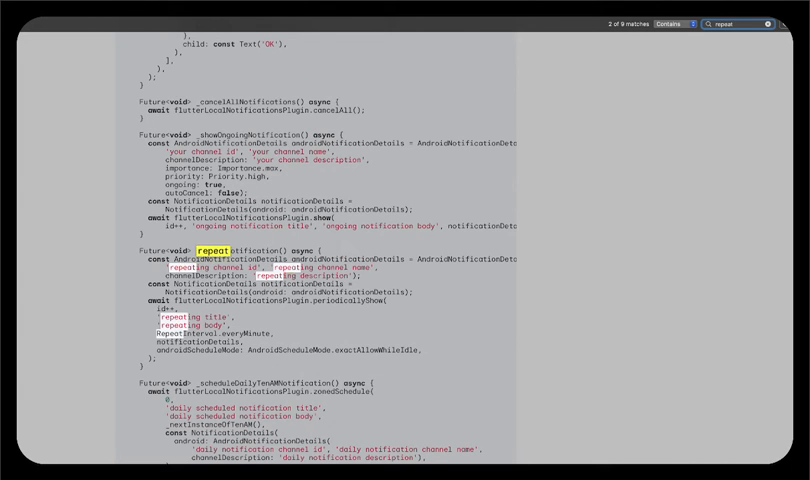
key(Return)
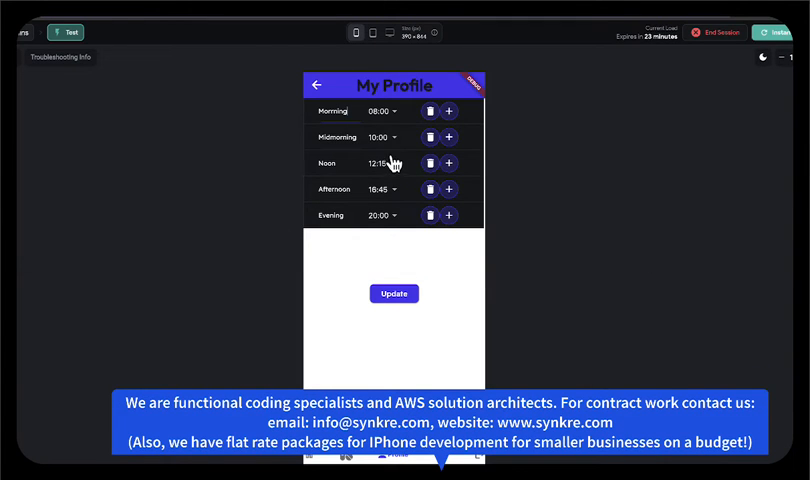
mouse_move(387, 160)
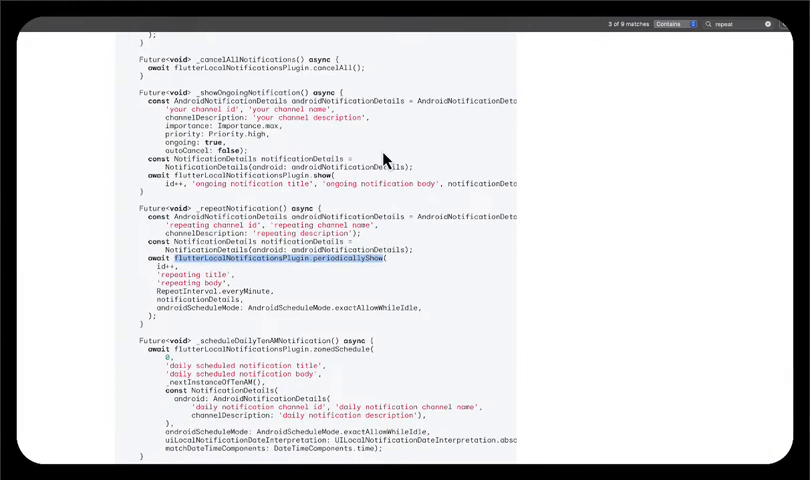
mouse_move(335, 265)
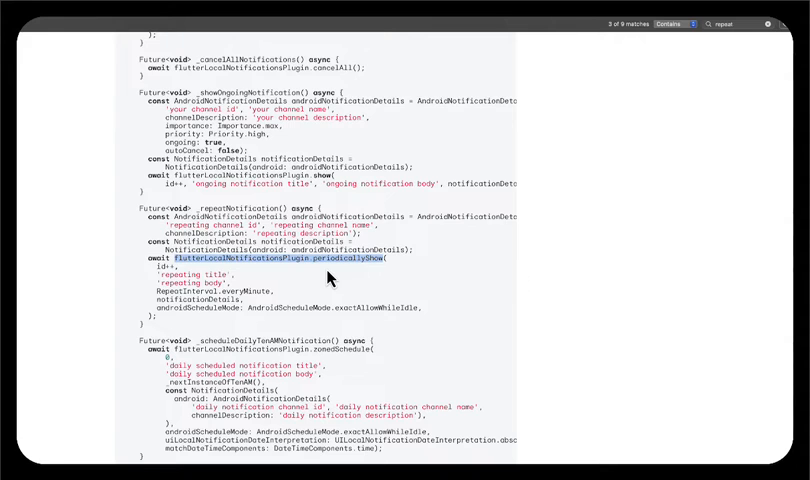
mouse_move(333, 219)
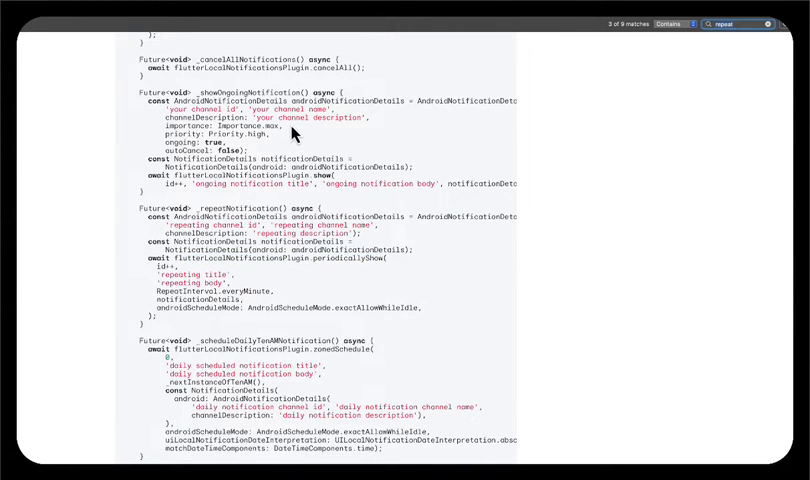
scroll(up, 3)
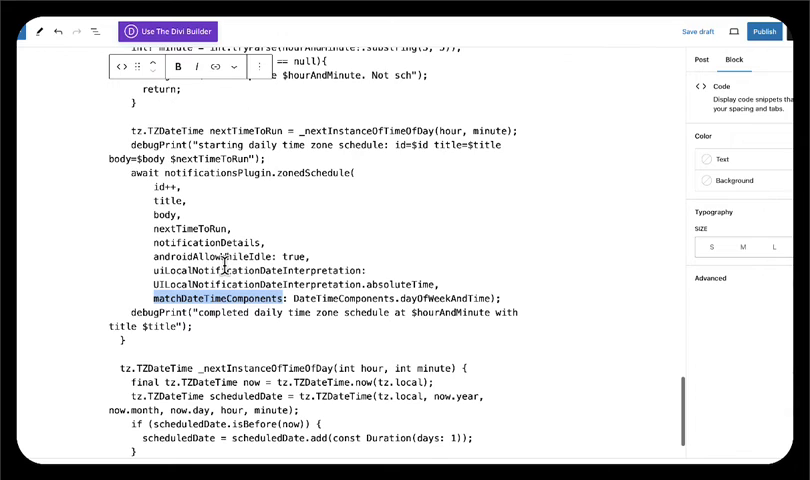
scroll(up, 3)
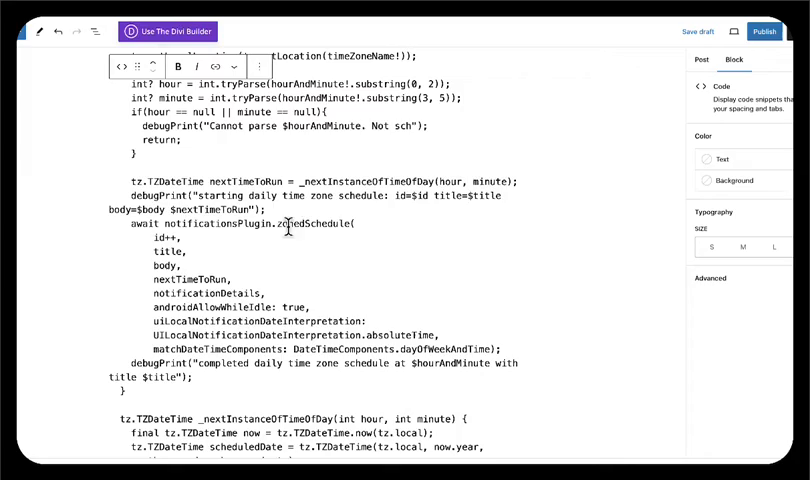
scroll(up, 3)
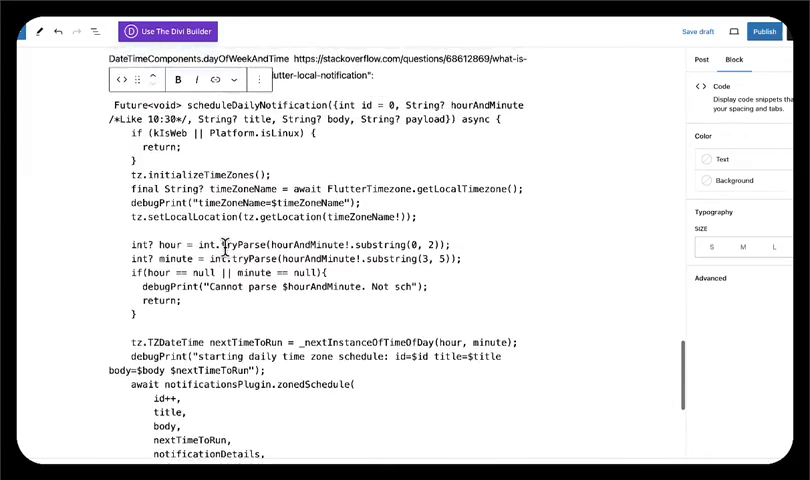
scroll(down, 3)
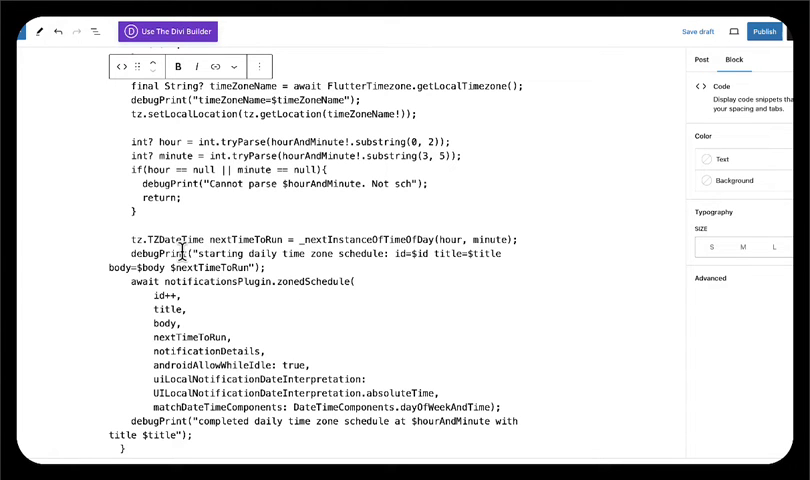
scroll(down, 3)
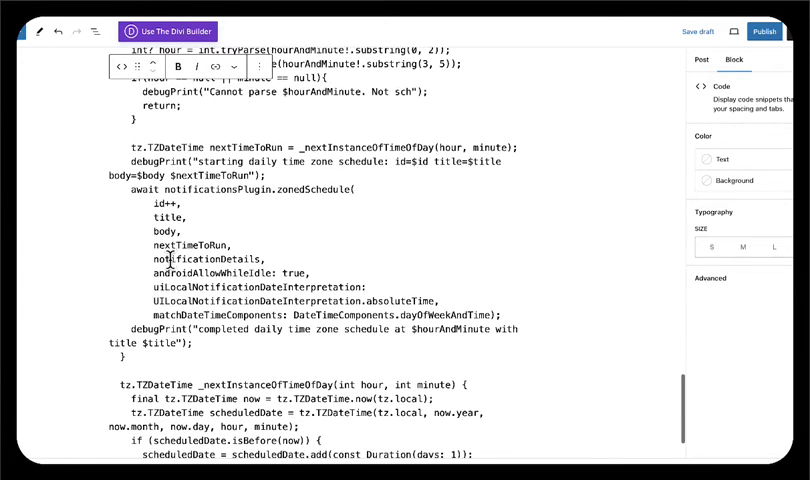
double_click(208, 314)
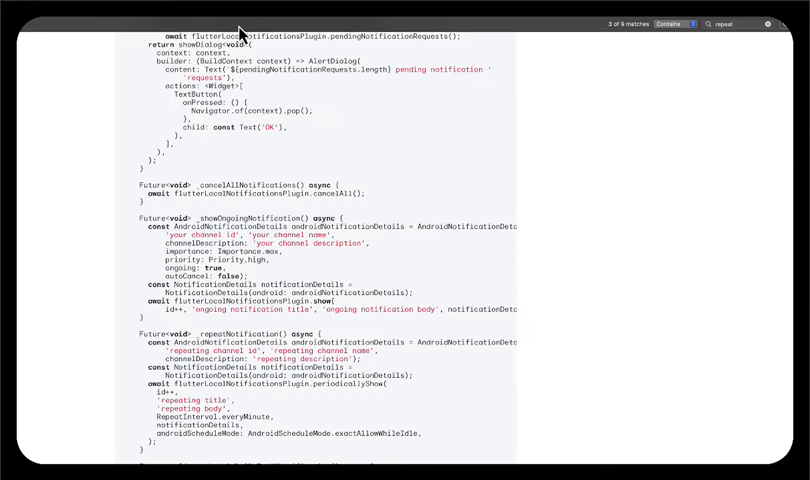
mouse_move(228, 198)
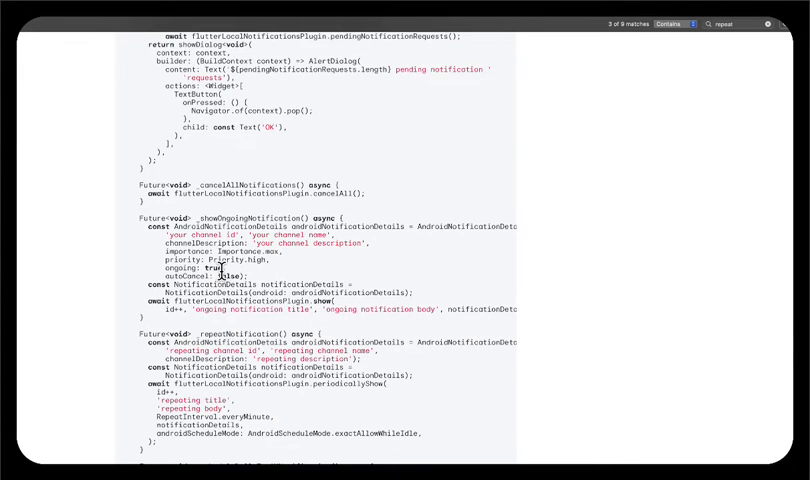
scroll(down, 3)
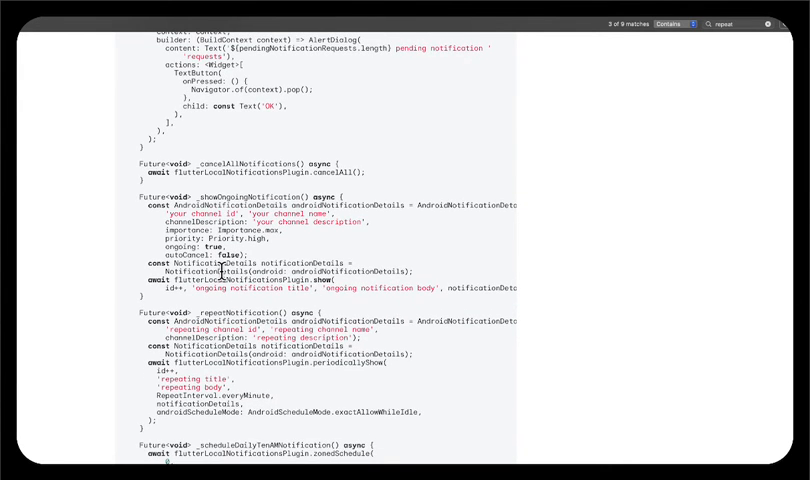
scroll(up, 3)
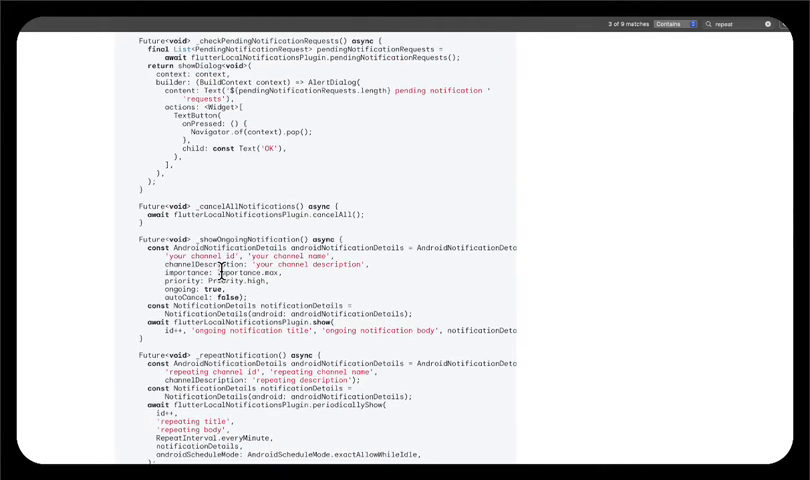
scroll(down, 3)
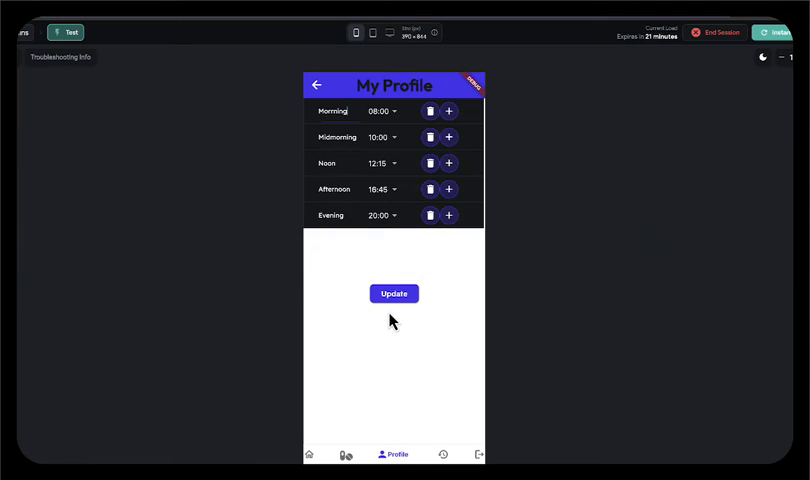
mouse_move(371, 207)
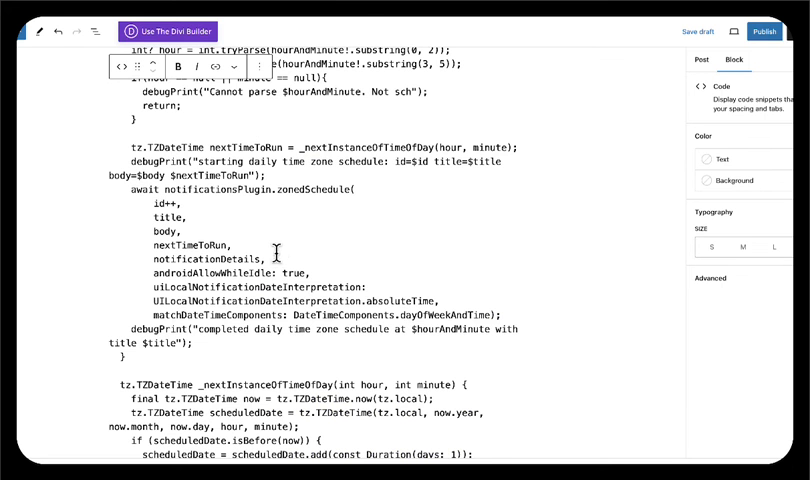
mouse_move(368, 327)
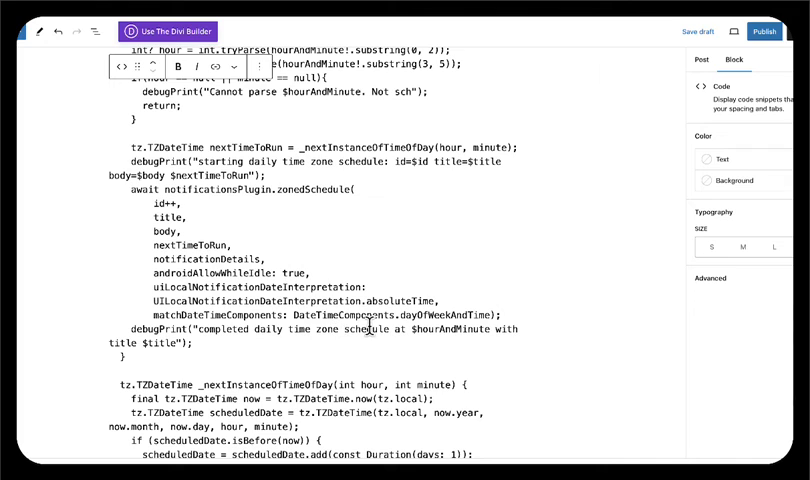